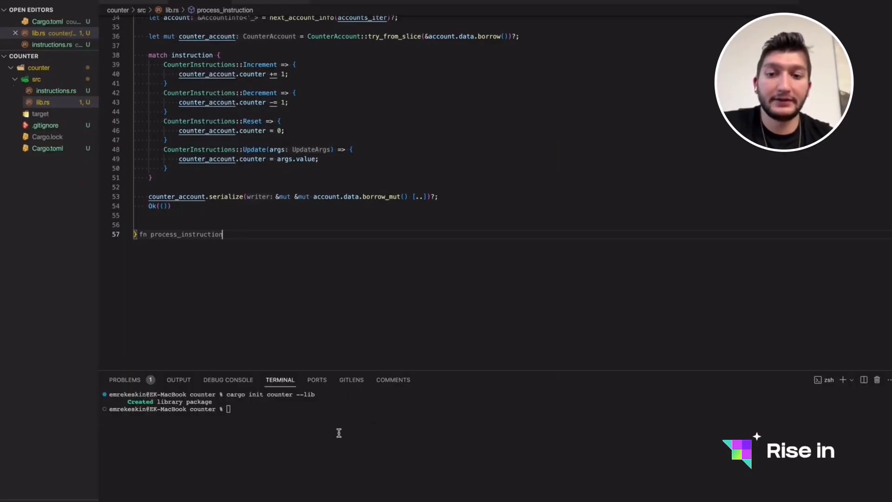
- In the terminal, change into the counter folder and run cargo build
{"action": "type", "text": "cargo build"}
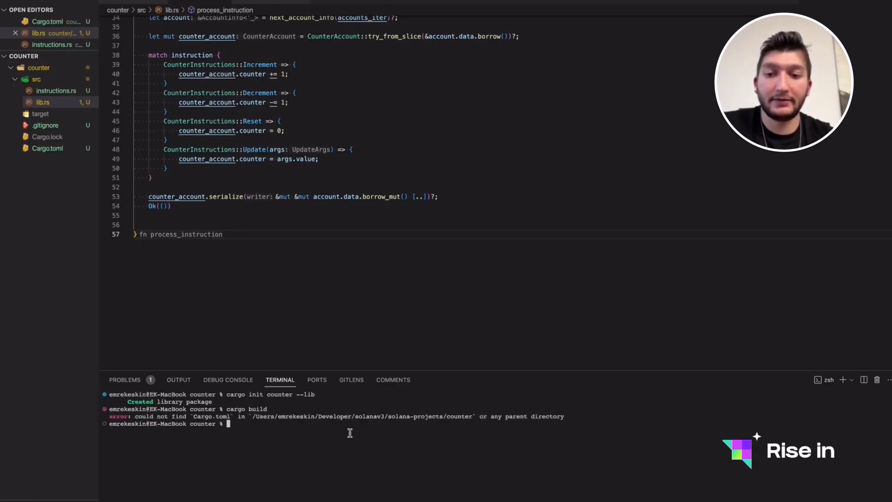
{"action": "type", "text": "cd counter"}
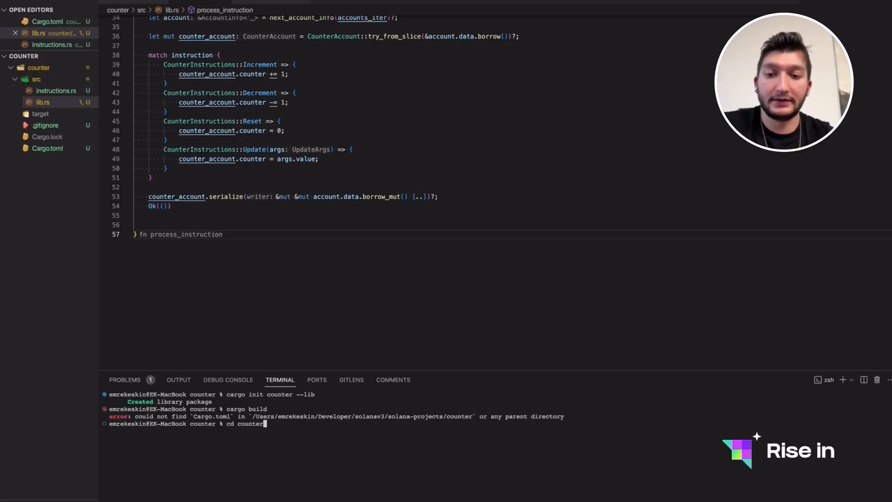
{"action": "type", "text": "cargo"}
{"action": "type", "text": "#"}
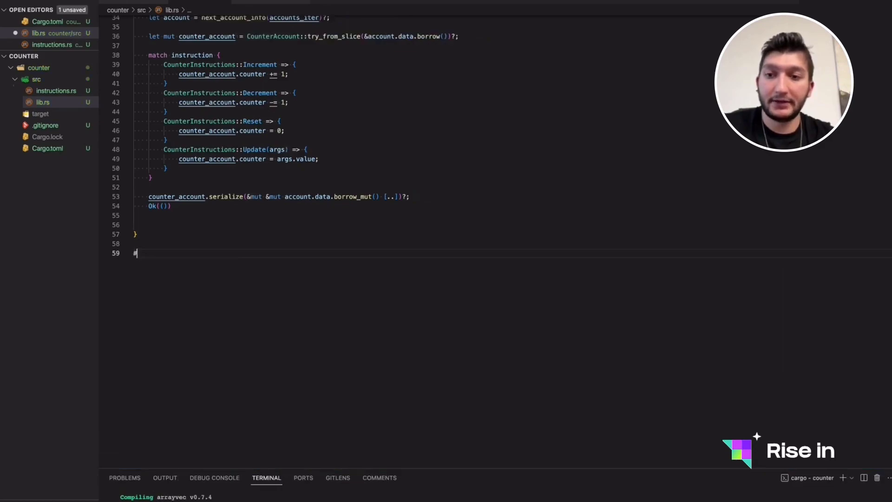
- Add a #[cfg(test)] test module using super::*, with a #[test] fn test_ stub
{"action": "type", "text": "[test]"}
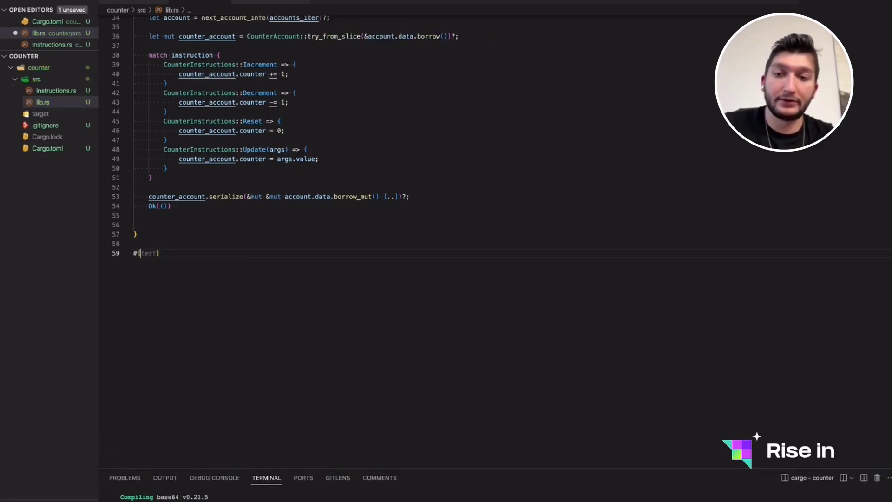
{"action": "type", "text": "cfg(test)]"}
{"action": "type", "text": "mod test {"}
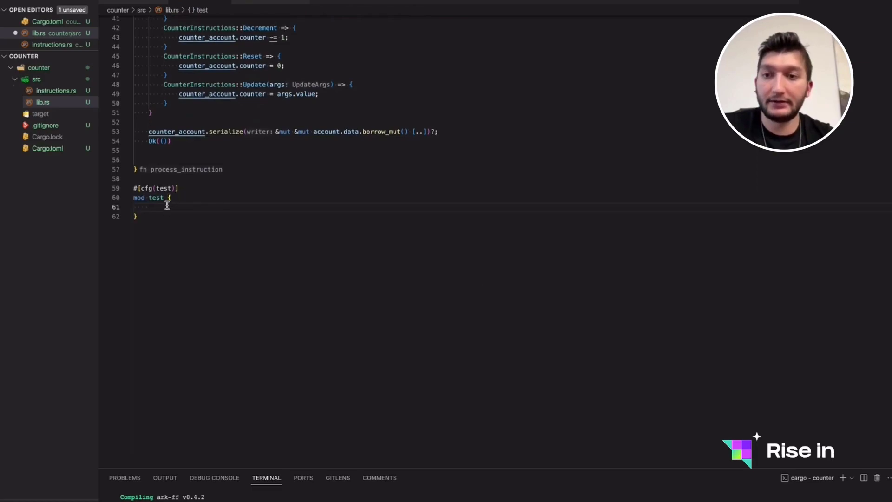
{"action": "type", "text": "se super::*;"}
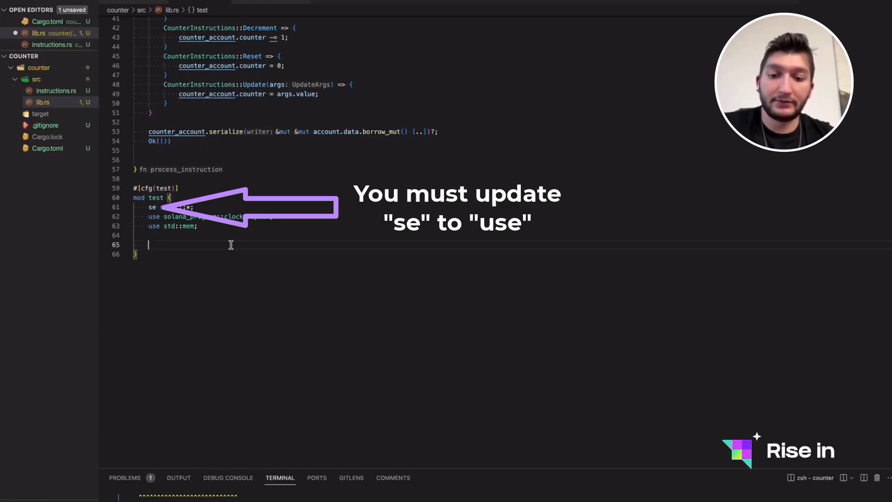
{"action": "type", "text": "#[test]"}
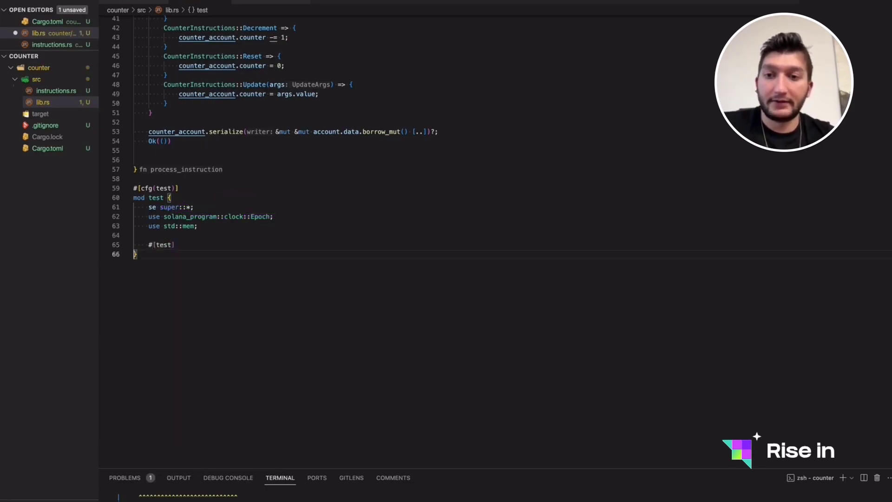
{"action": "type", "text": "fn test_counter() {"}
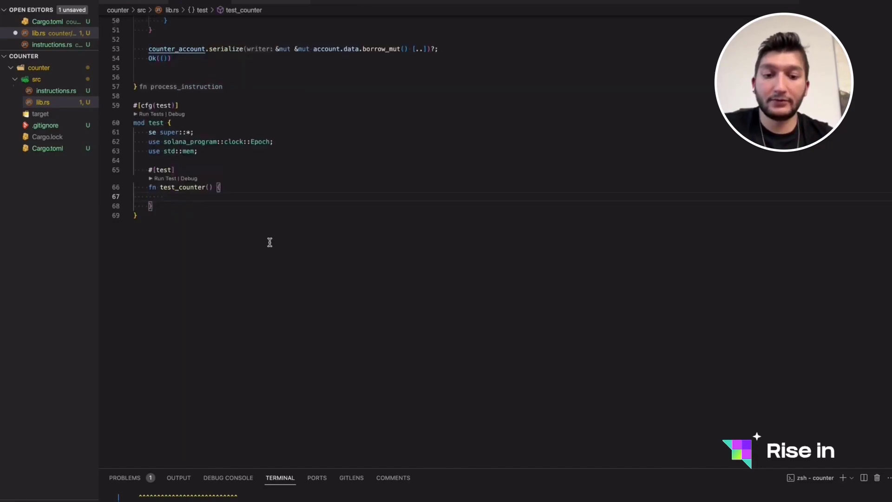
- Declare program_id and key as Pubkey::default() in test_counter
{"action": "type", "text": "let pro"}
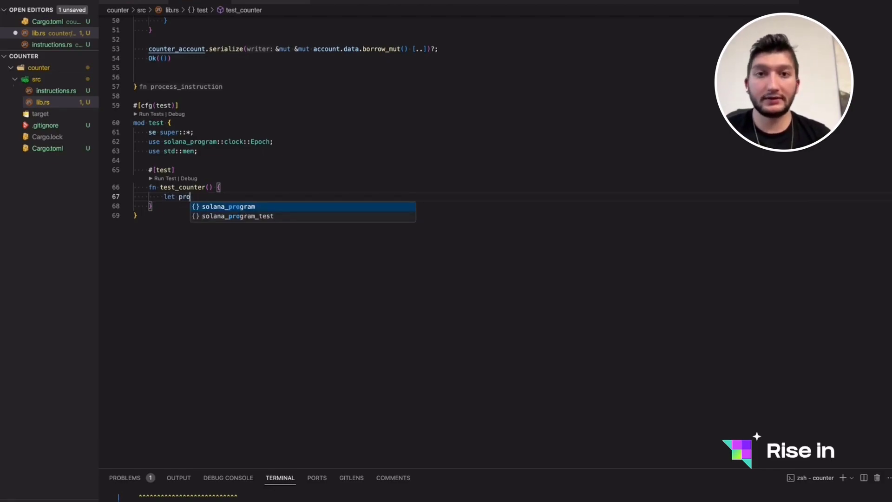
{"action": "scroll", "scroll_direction": "down", "scroll_amount": 3}
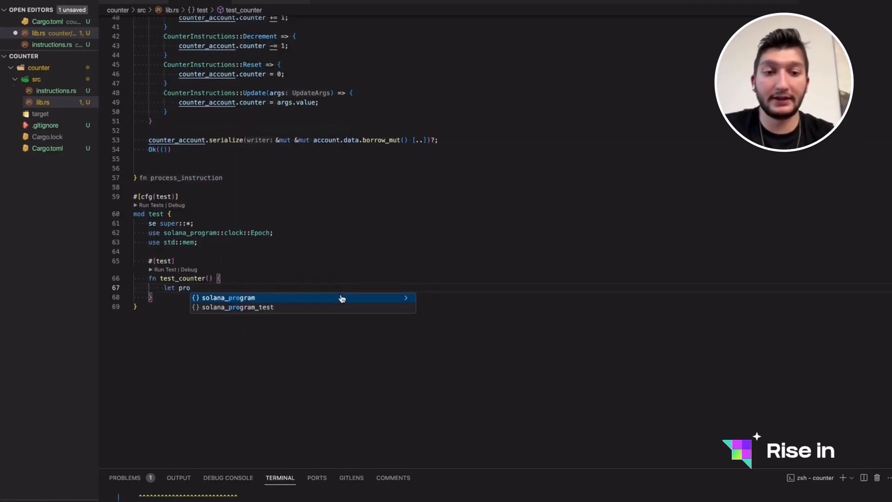
{"action": "type", "text": "gram_id = Pubkey"}
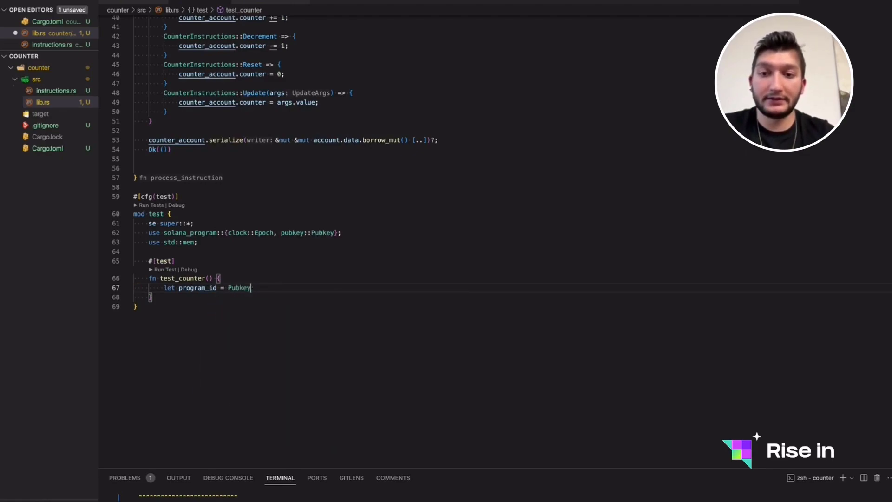
{"action": "type", "text": "::default();"}
{"action": "type", "text": "let key = Pubkey"}
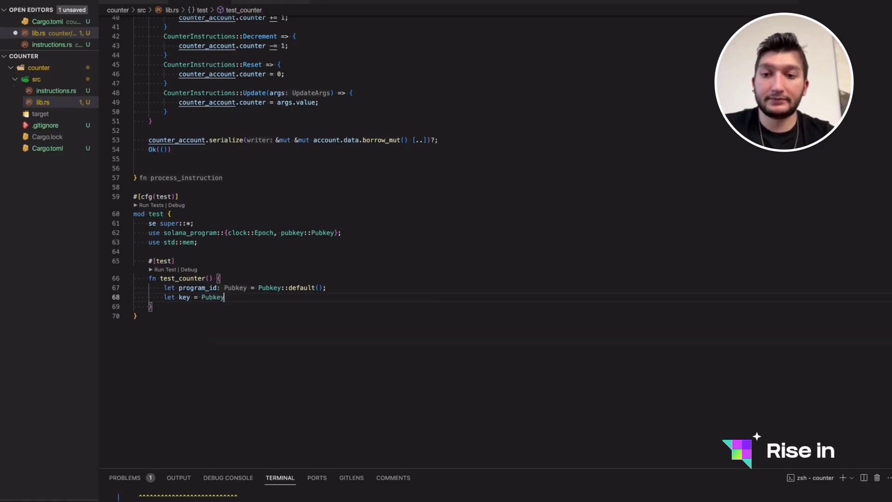
{"action": "type", "text": ": Pubkey = Pubkey::default();"}
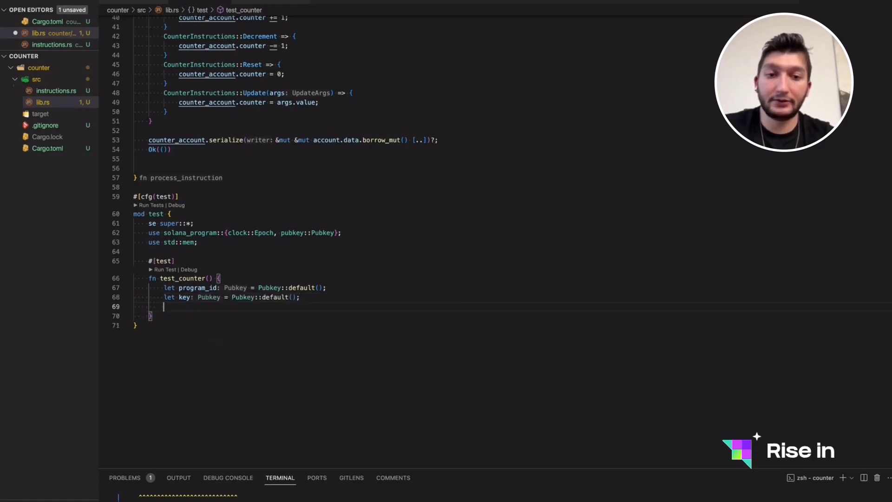
- Add mutable lamports set to 0 and a data vec sized with mem::size_of
{"action": "type", "text": "let mut l"}
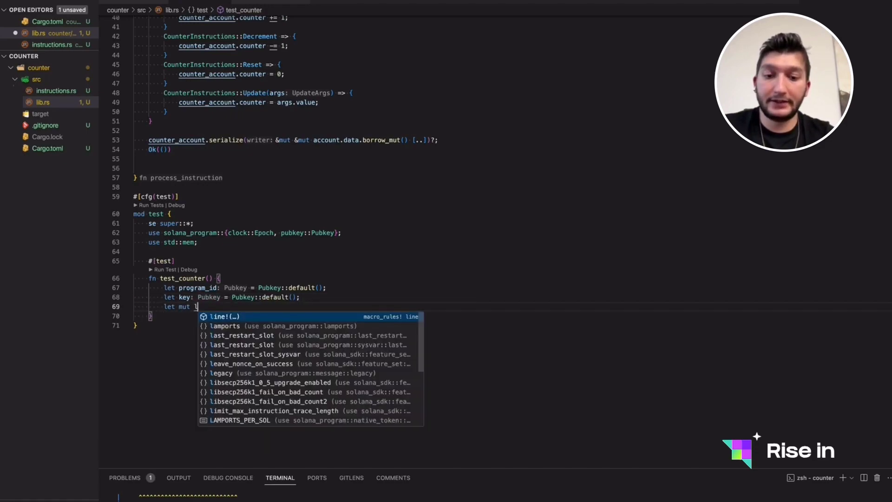
{"action": "type", "text": "amports ="}
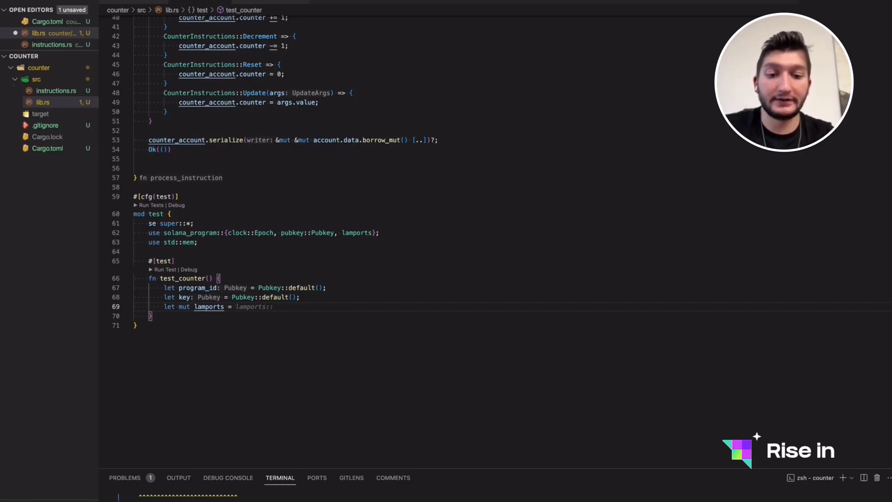
{"action": "type", "text": ": i32 = 0;"}
{"action": "type", "text": "let mut data = vec"}
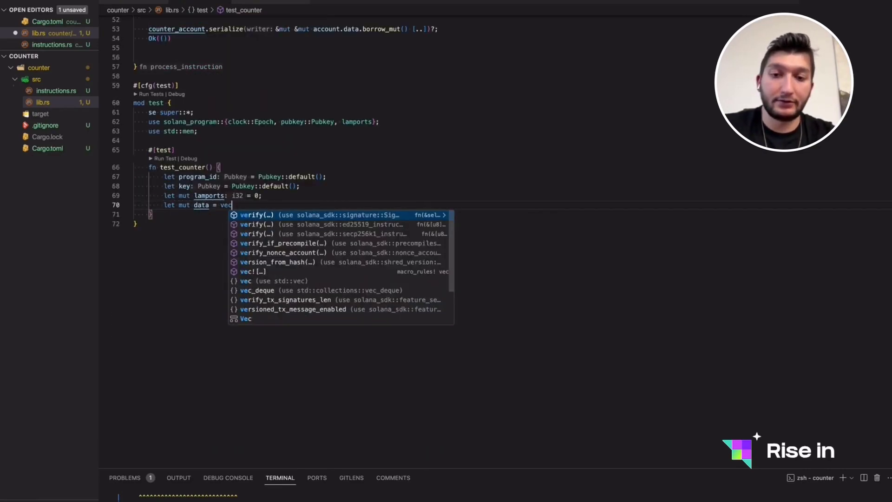
{"action": "type", "text": "![0;mem::"}
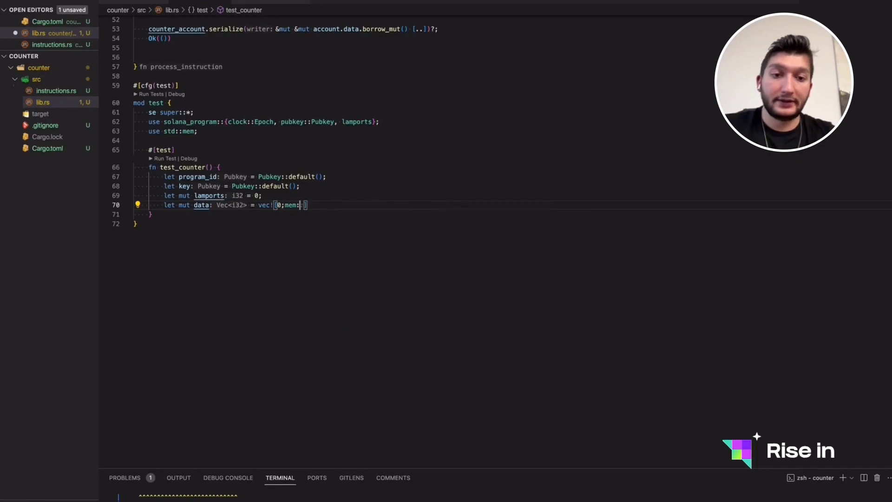
{"action": "type", "text": "::"}
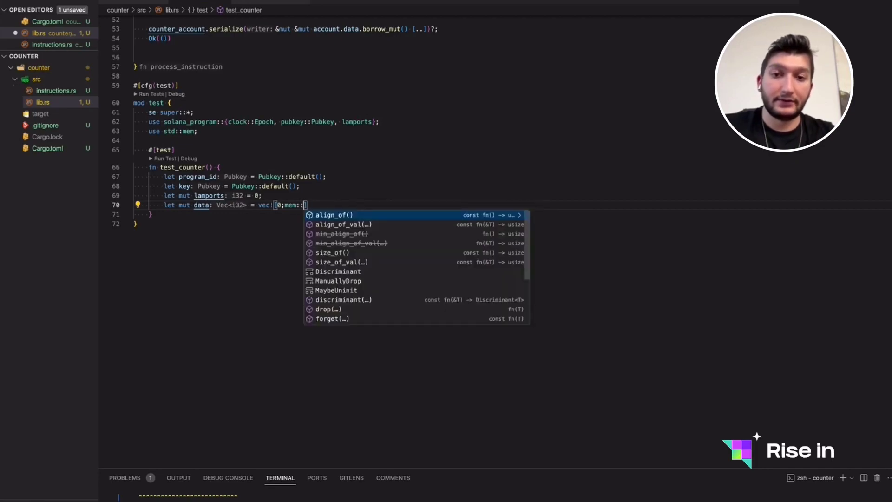
{"action": "type", "text": "size_of()"}
{"action": "type", "text": "let owner"}
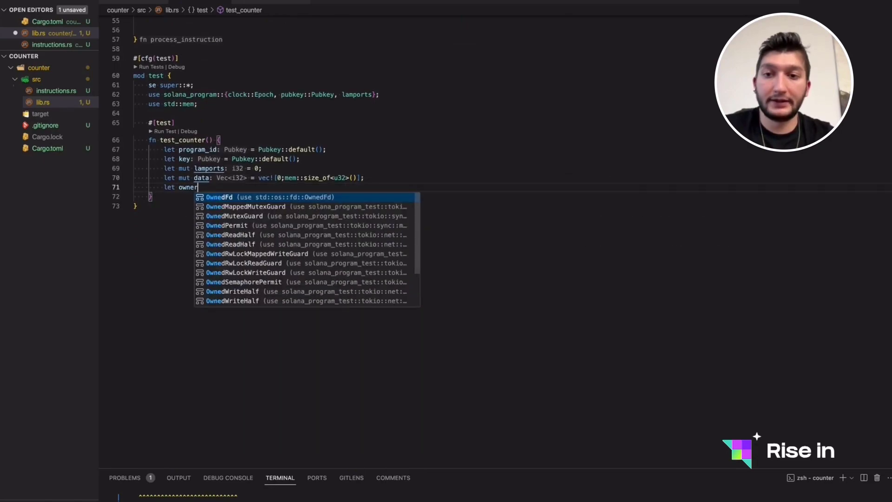
- Set owner to Pubkey::default() and build AccountInfo::new from key, lamports, data and owner
{"action": "type", "text": "= Pubkey::default();"}
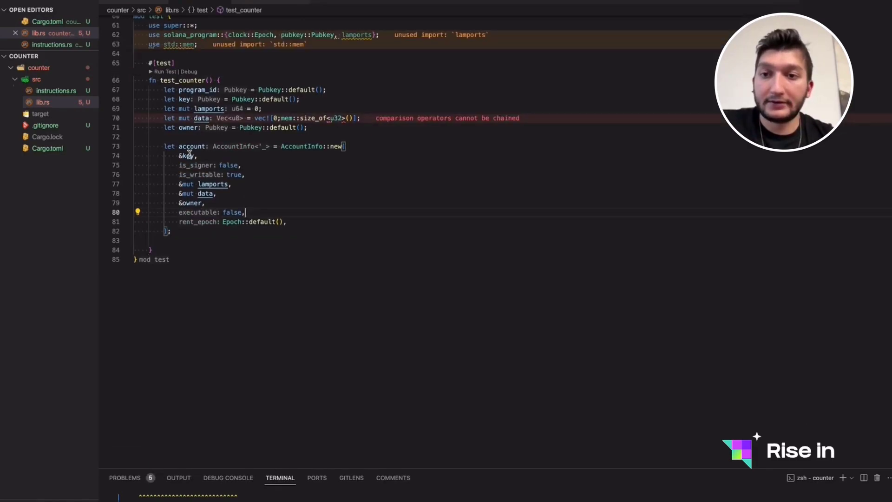
{"action": "left_click", "coordinate": [193, 165]}
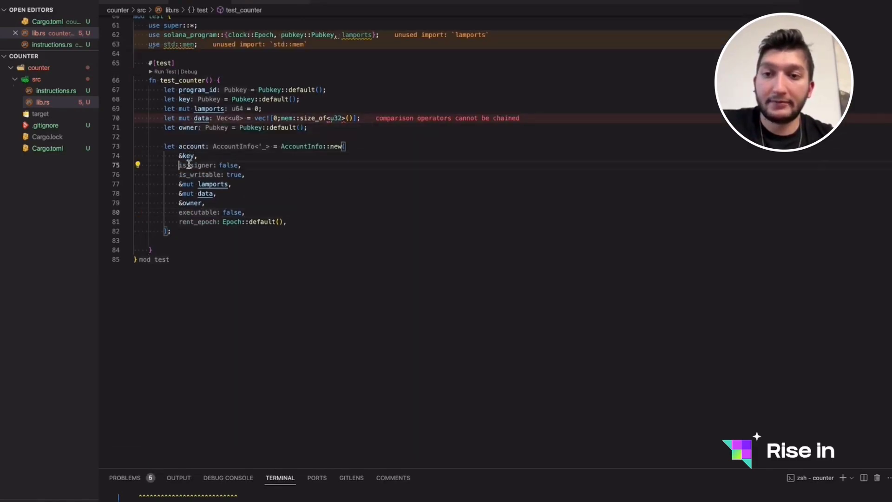
{"action": "mouse_move", "coordinate": [229, 165]}
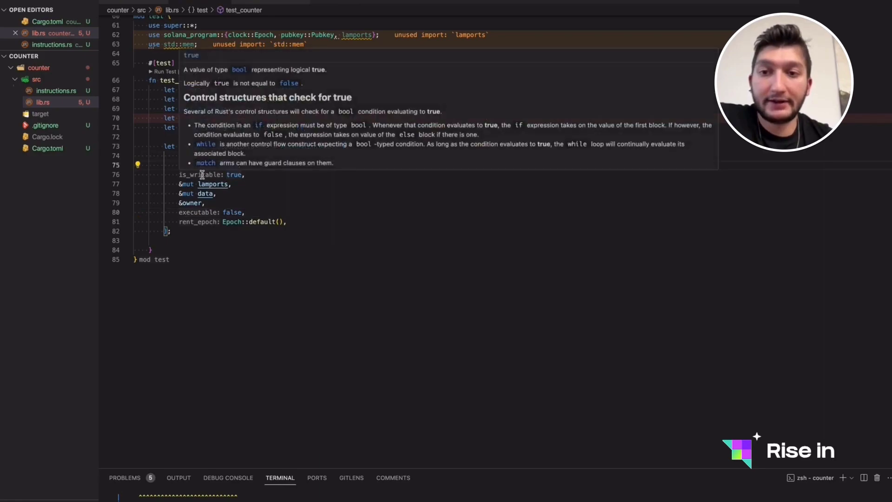
{"action": "mouse_move", "coordinate": [215, 160]}
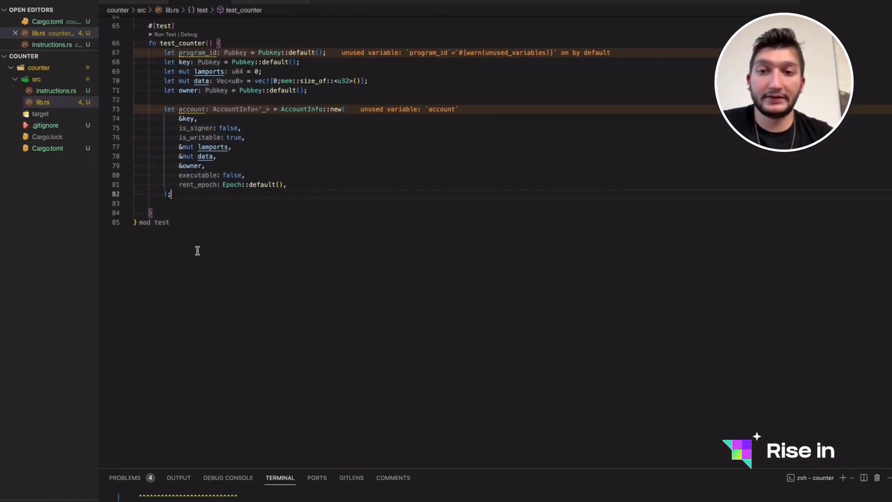
- Declare let accounts = vec![account]; in test_counter
{"action": "type", "text": "let a"}
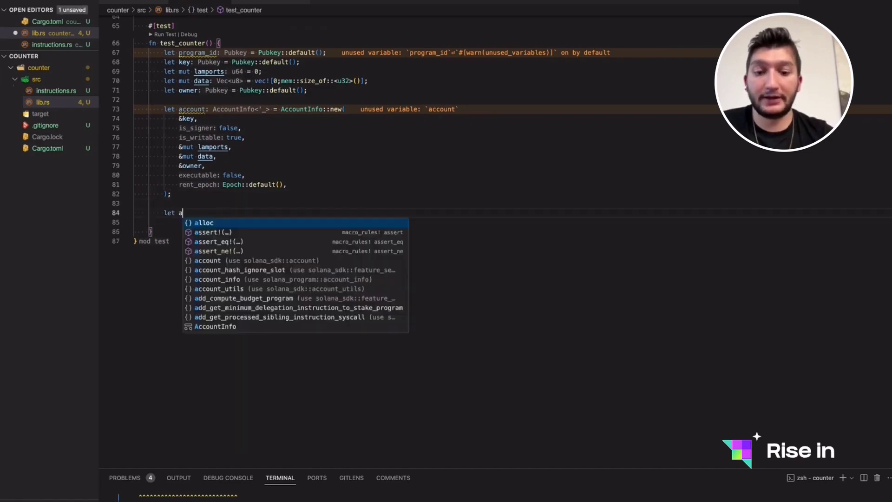
{"action": "type", "text": "ccounts = account."}
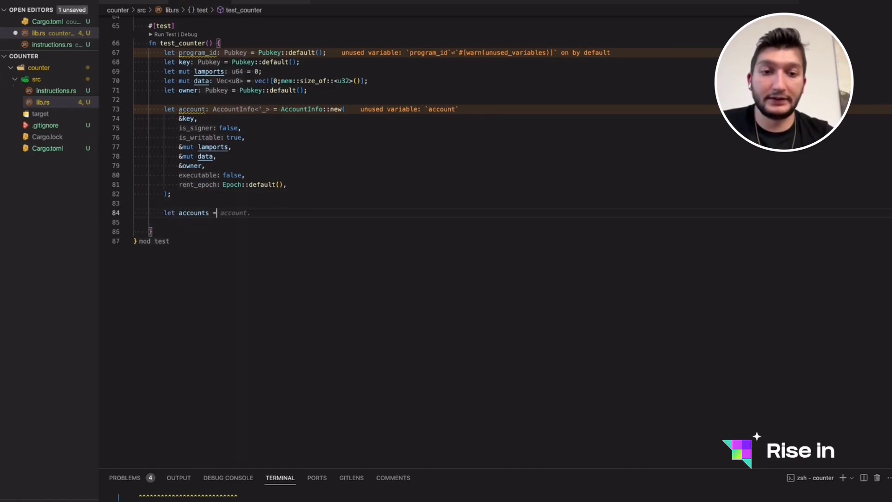
{"action": "type", "text": "vec!["}
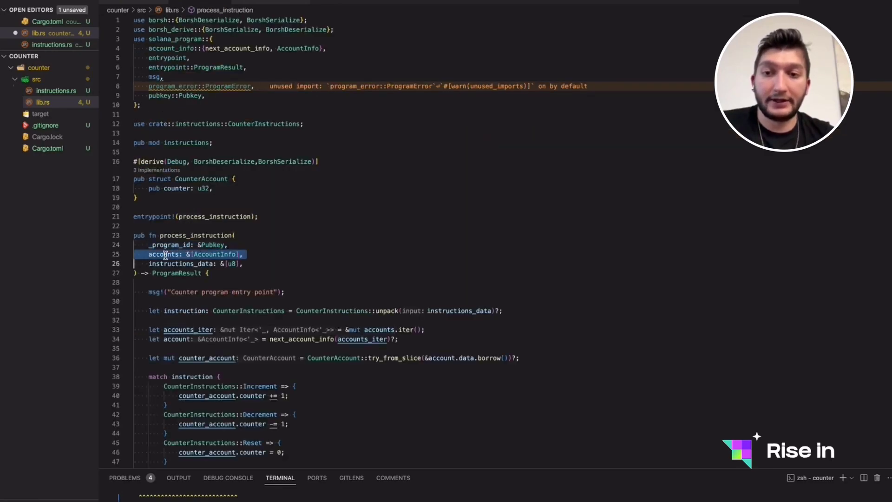
{"action": "scroll", "scroll_direction": "down", "scroll_amount": 3}
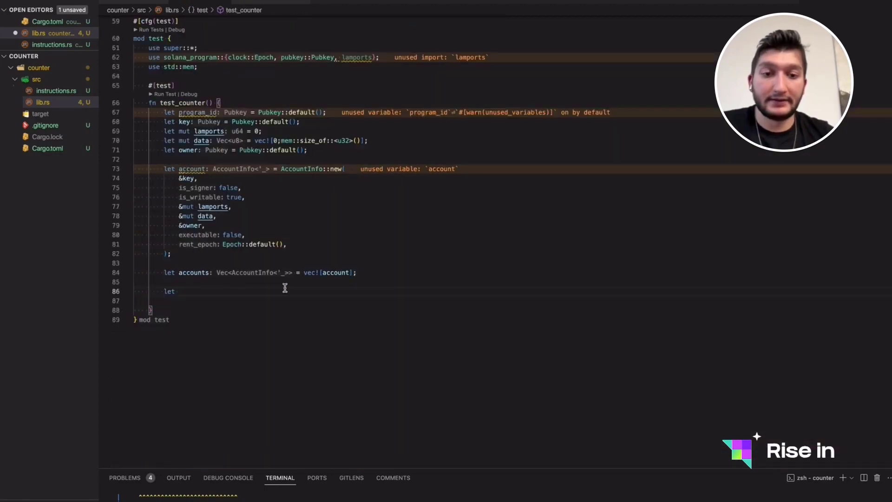
- Declare increment, decrement, update and reset instruction data as vec![0] through vec![3]
{"action": "type", "text": "increment_i"}
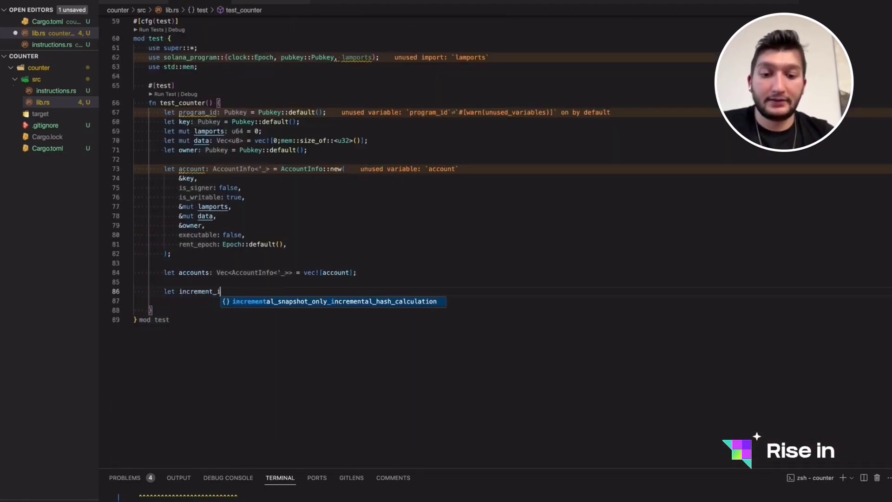
{"action": "type", "text": "nstruction_data: Vec<u8> ="}
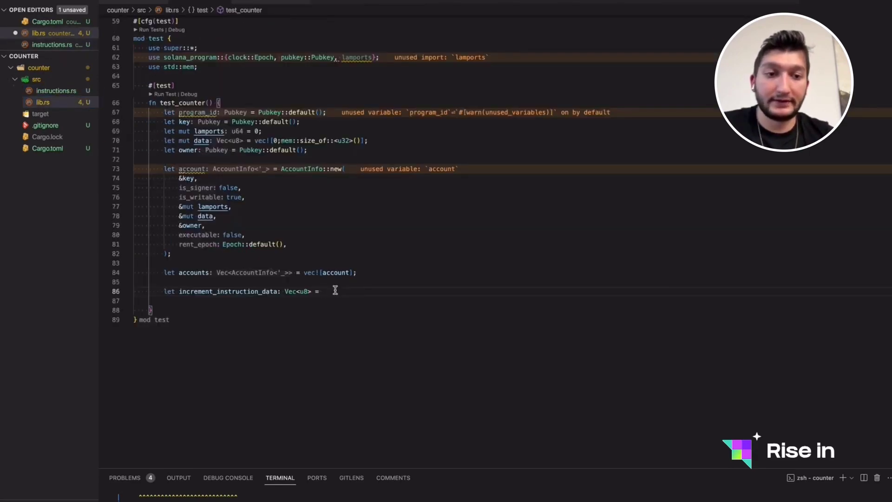
{"action": "type", "text": "vec![0];"}
{"action": "type", "text": "process_instruction(&program_id, accounts, "}
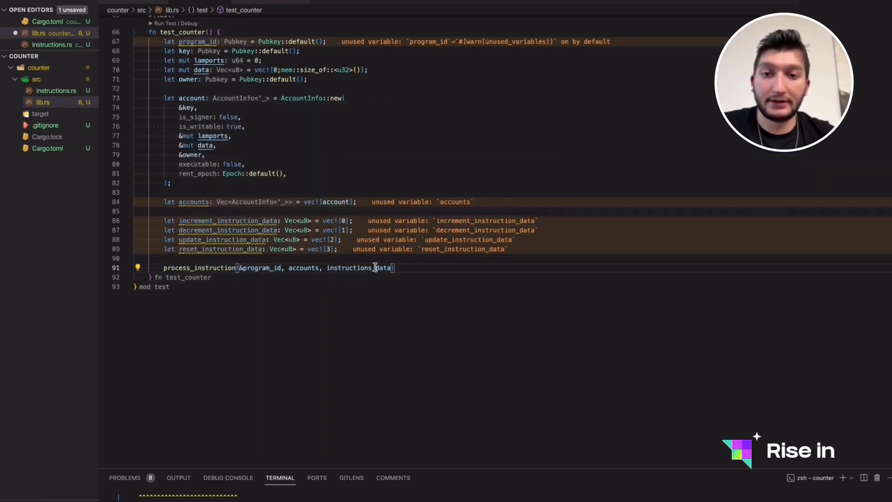
- Pass &increment_instruction_data as the process_instruction call's third argument
{"action": "type", "text": "in"}
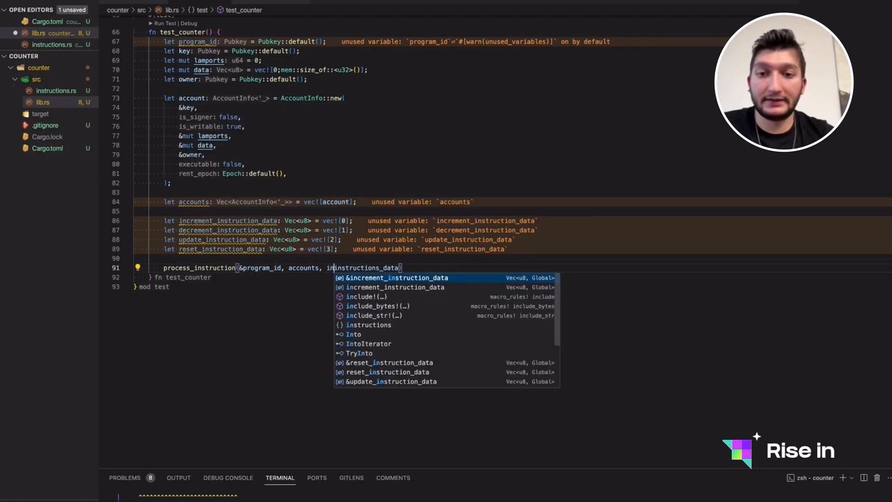
{"action": "left_click", "coordinate": [396, 278]}
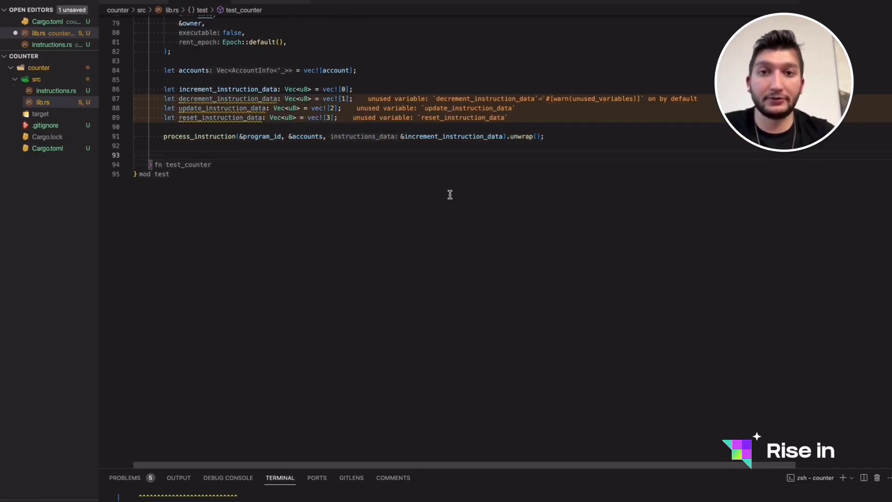
- Write assert_eq! reading CounterAccount::try_from_slice(&accounts[0].data.borrow()).unwrap().counter
{"action": "type", "text": "ass"}
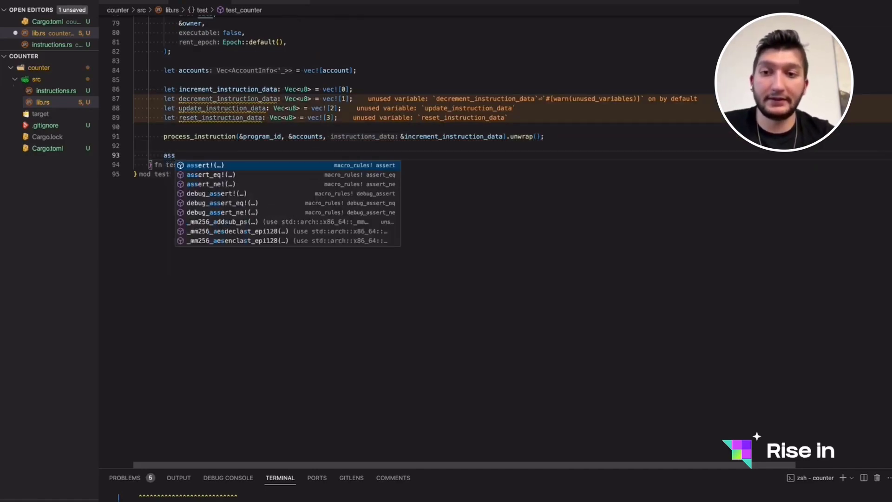
{"action": "left_click", "coordinate": [210, 175]}
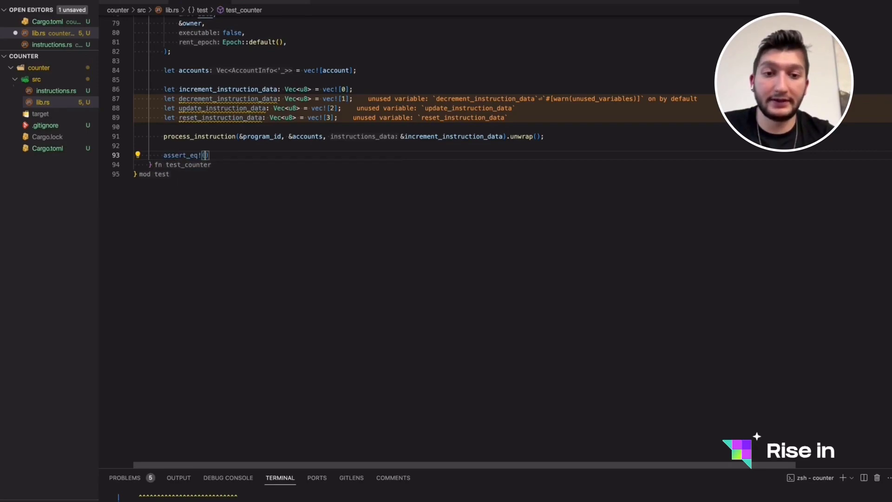
{"action": "type", "text": "CounterAccount"}
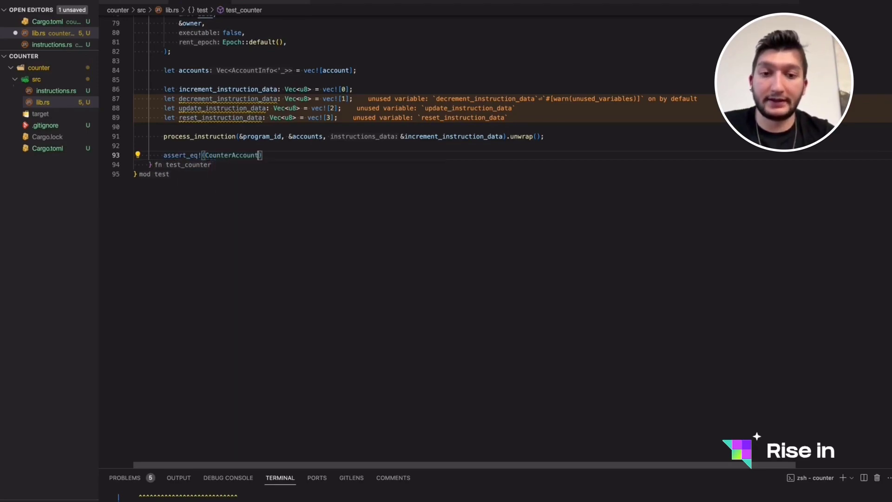
{"action": "type", "text": "::try_from_slice(v"}
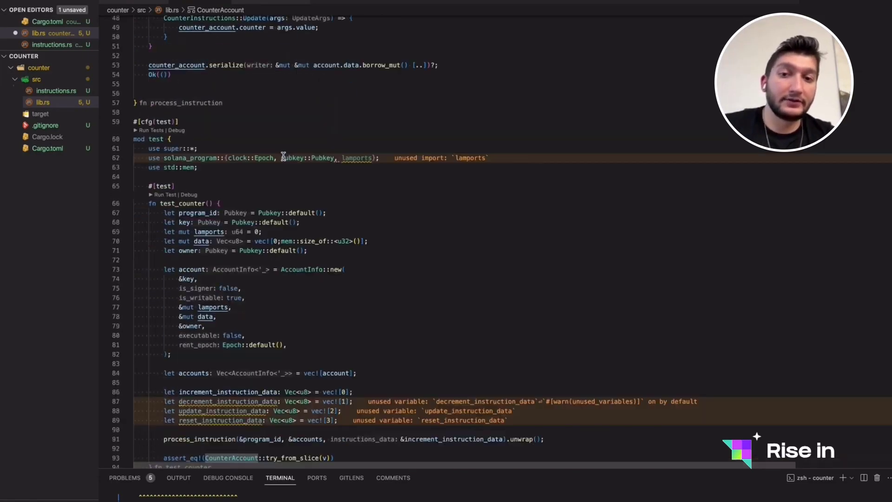
{"action": "scroll", "scroll_direction": "down", "scroll_amount": 3}
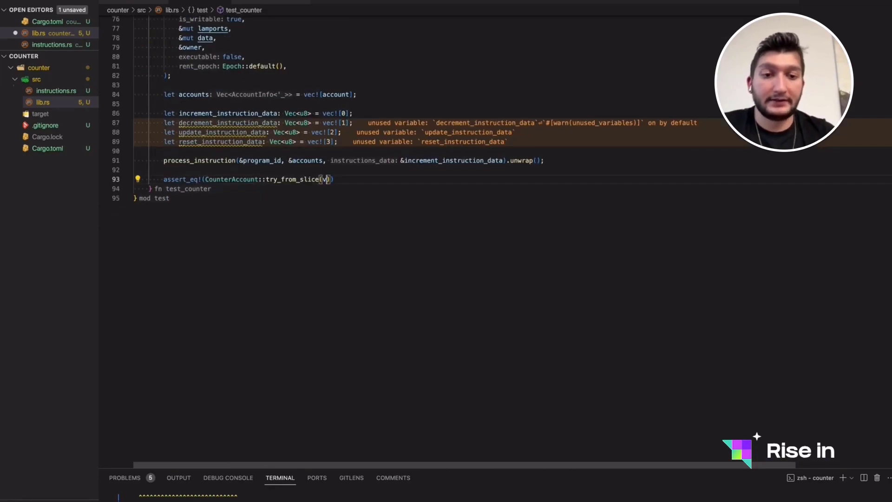
{"action": "type", "text": "&"}
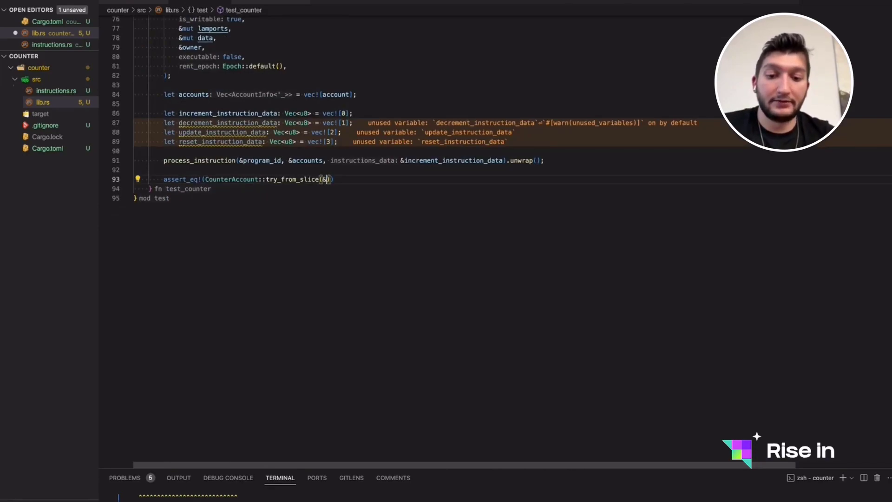
{"action": "type", "text": "accounts[0]"}
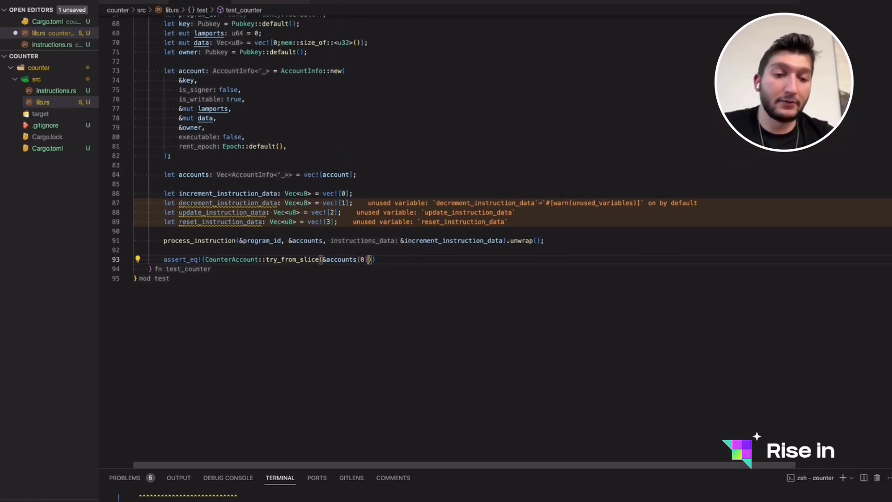
{"action": "type", "text": ".data.borrow("}
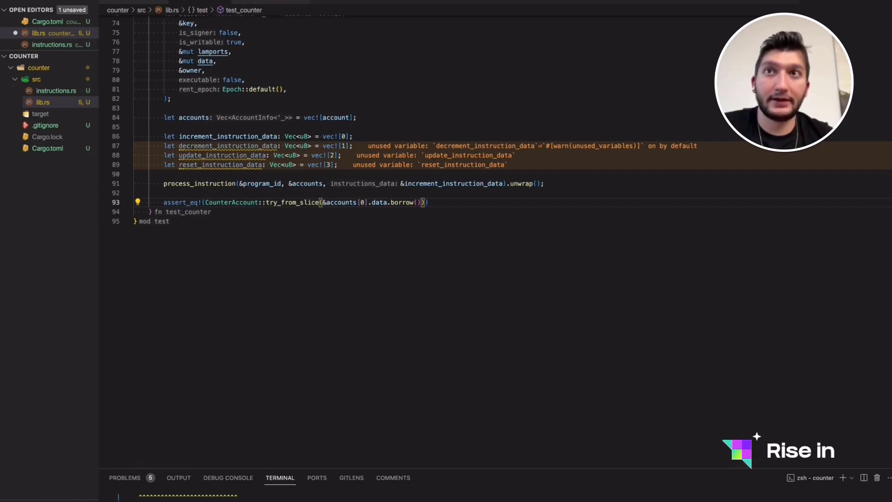
{"action": "type", "text": "."}
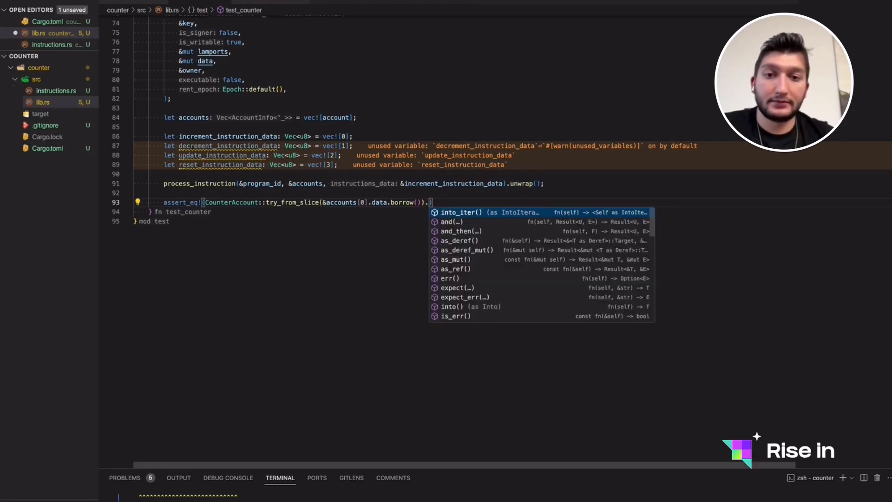
{"action": "type", "text": ".unwrap().counter)"}
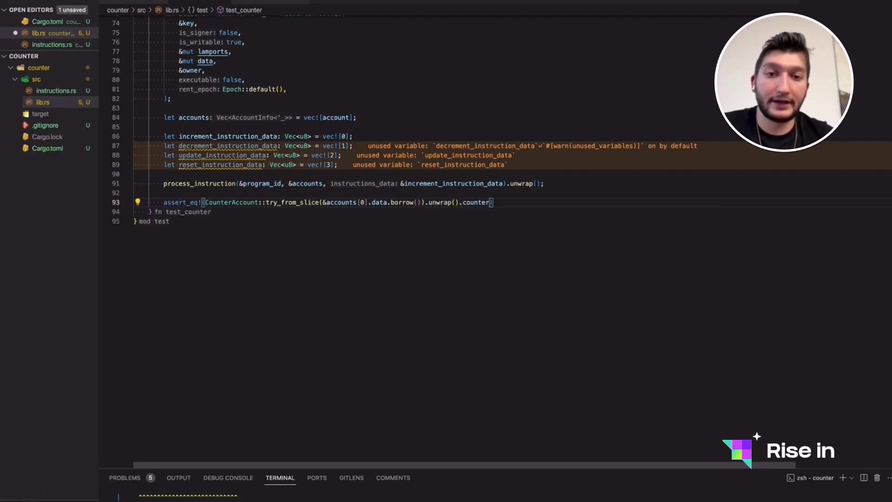
{"action": "scroll", "scroll_direction": "down", "scroll_amount": 3}
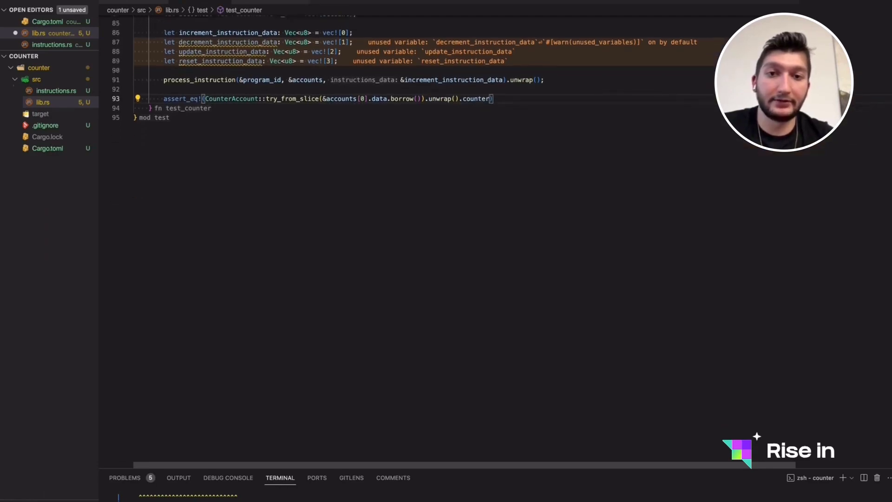
- Assert counter equals 1, then duplicate for decrement and expect 0
{"action": "type", "text": ", 1"}
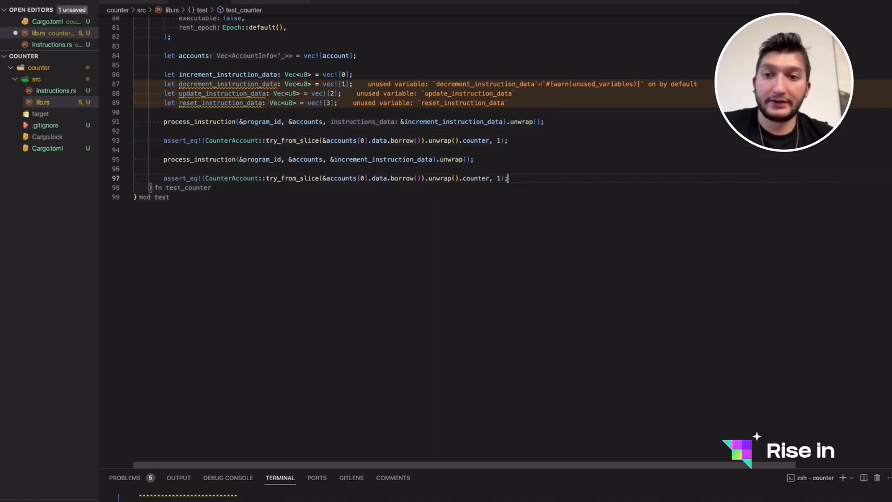
{"action": "mouse_move", "coordinate": [438, 159]}
{"action": "type", "text": "de"}
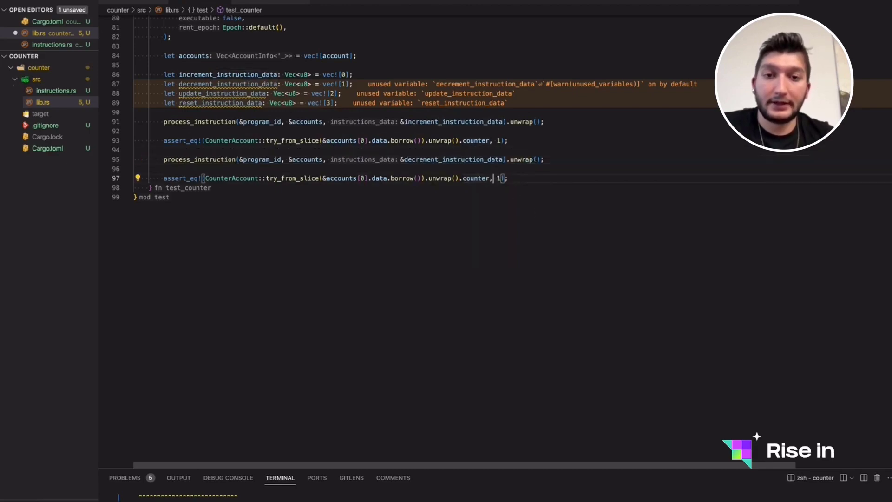
{"action": "type", "text": "0"}
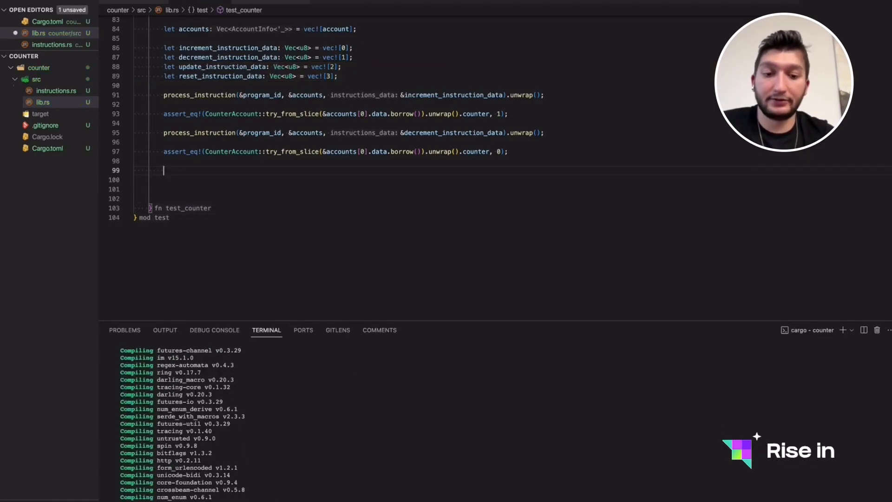
- Declare let update_value: u32 = 33u32 below the decrement assertion
{"action": "type", "text": "let update"}
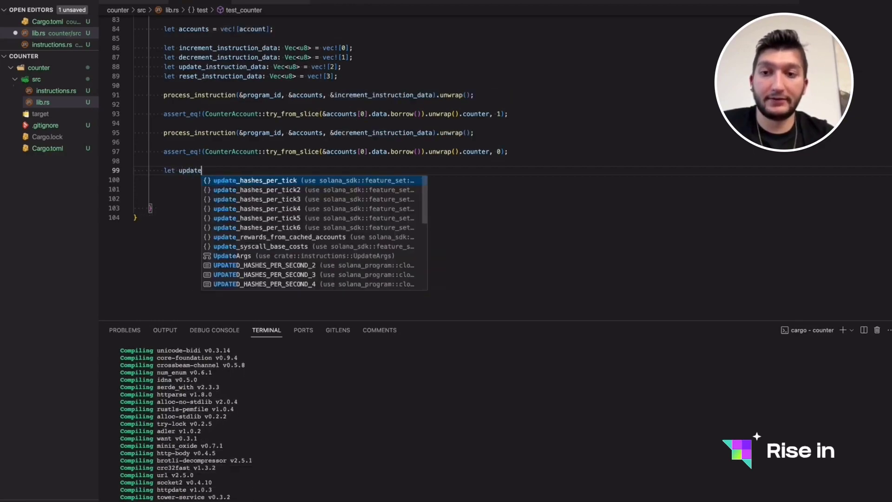
{"action": "type", "text": "_value"}
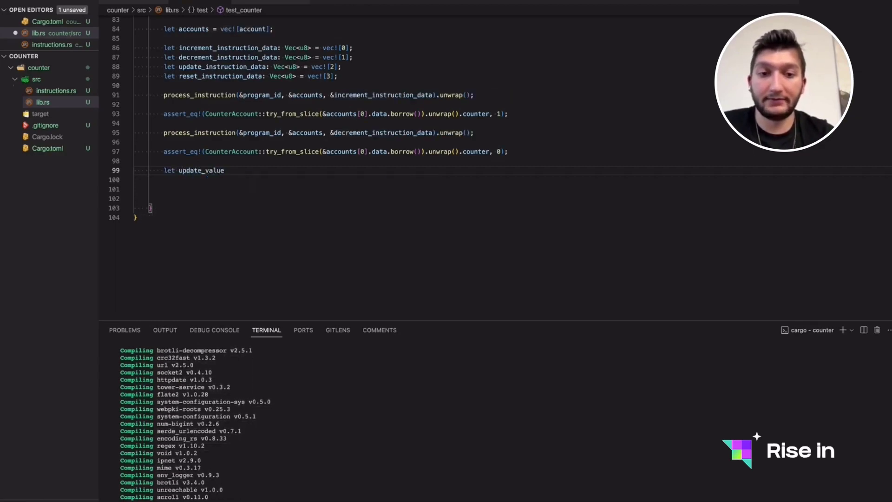
{"action": "type", "text": "= 33"}
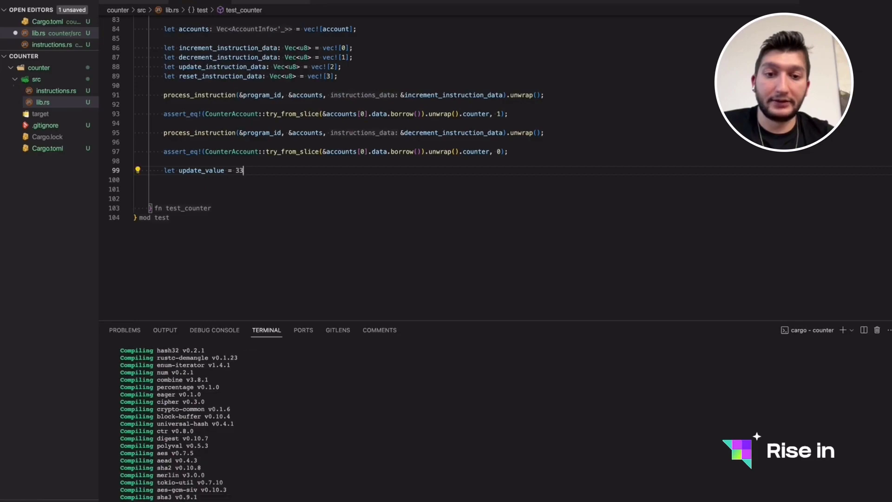
{"action": "type", "text": ": i32 = 33u32;"}
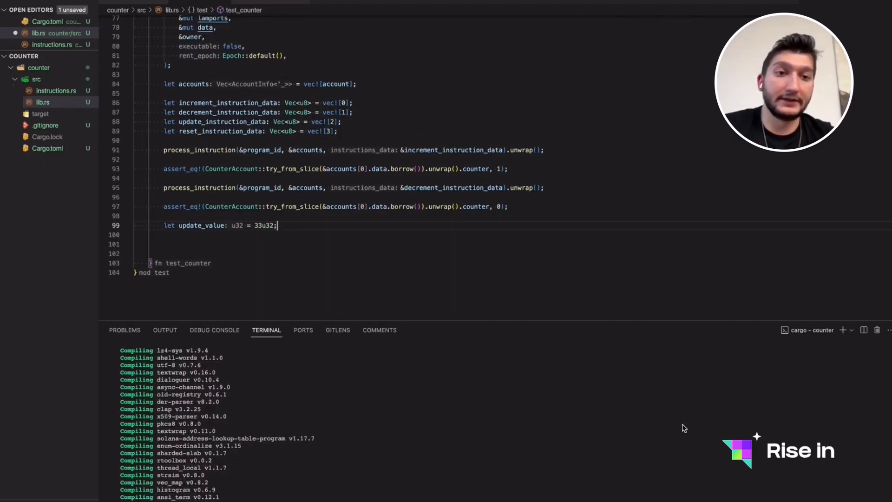
- Append update_value.to_le_bytes() to update_instruction_data with extend_from_slice
{"action": "type", "text": "update_instruction_data."}
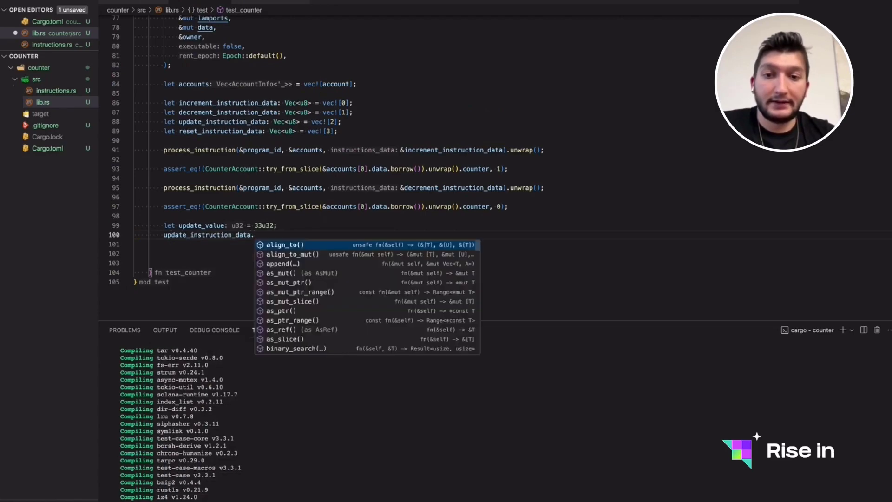
{"action": "type", "text": "extend_from_slice(&"}
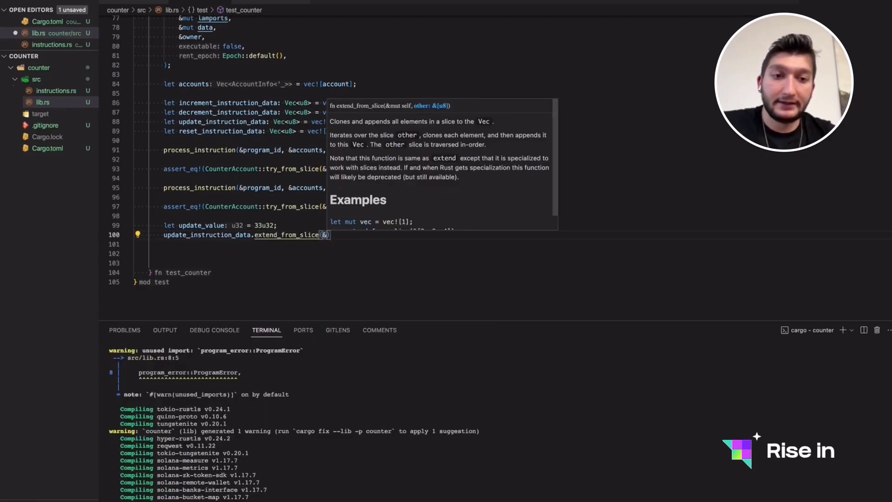
{"action": "type", "text": "update_value."}
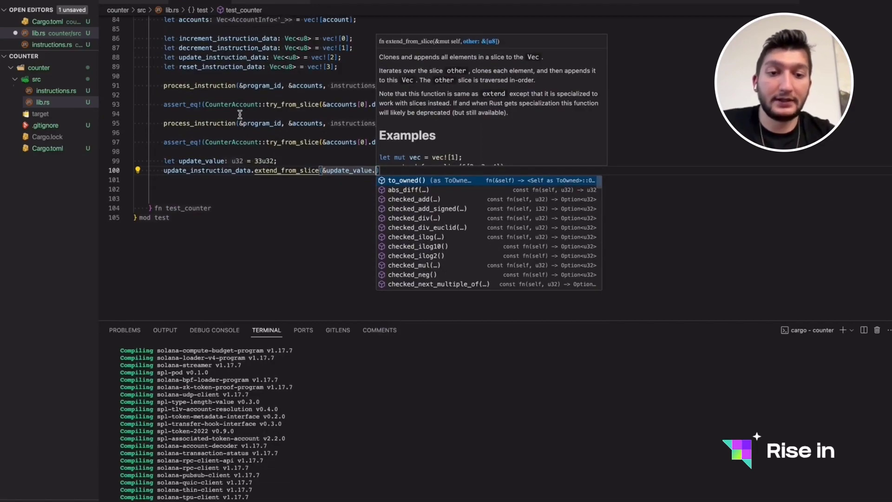
{"action": "type", "text": "to_le_bytes());"}
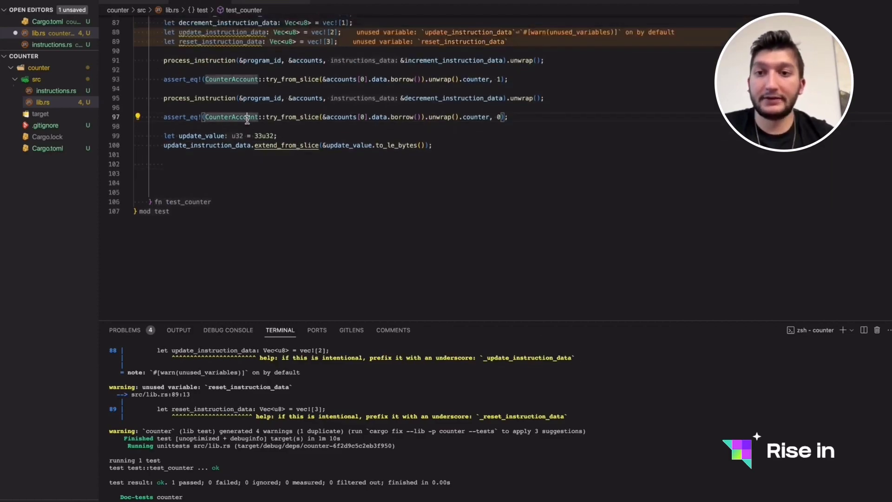
- Duplicate the process/assert pair for update (expect 33) and reset (expect 0), making update_instruction_data mut
{"action": "left_click_drag", "start_coordinate": [163, 98], "coordinate": [507, 117]}
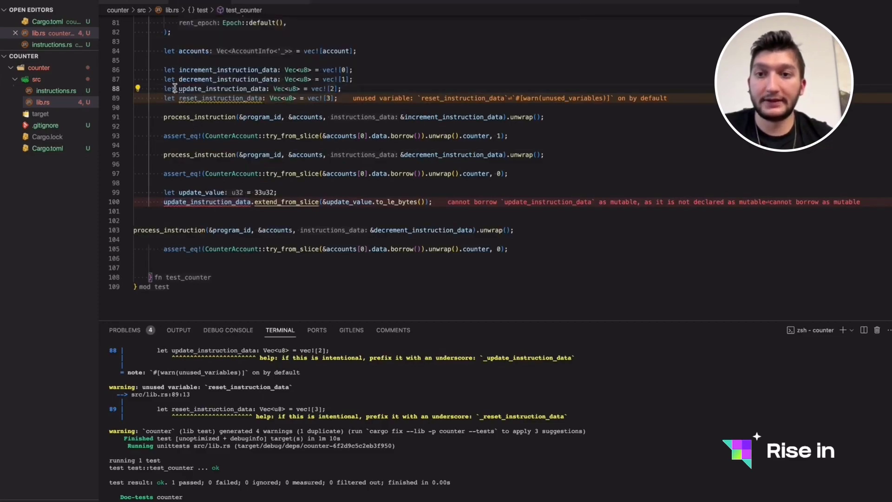
{"action": "type", "text": "mut"}
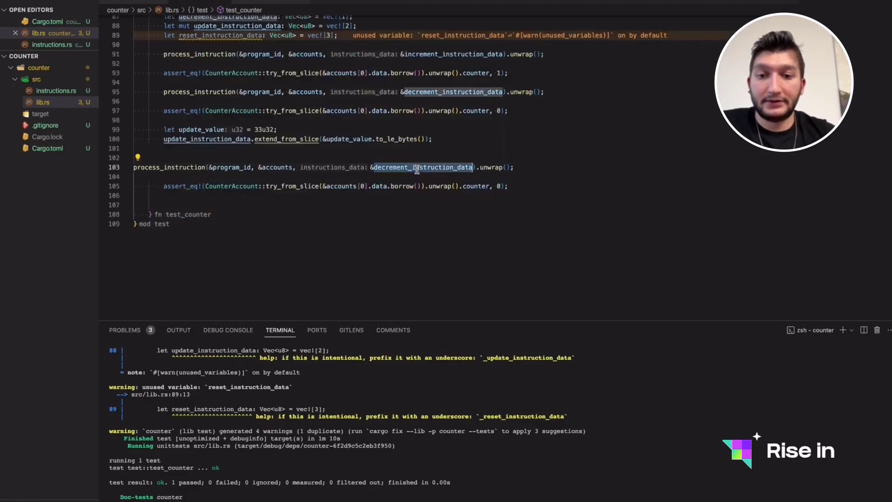
{"action": "type", "text": "update_instruction_data"}
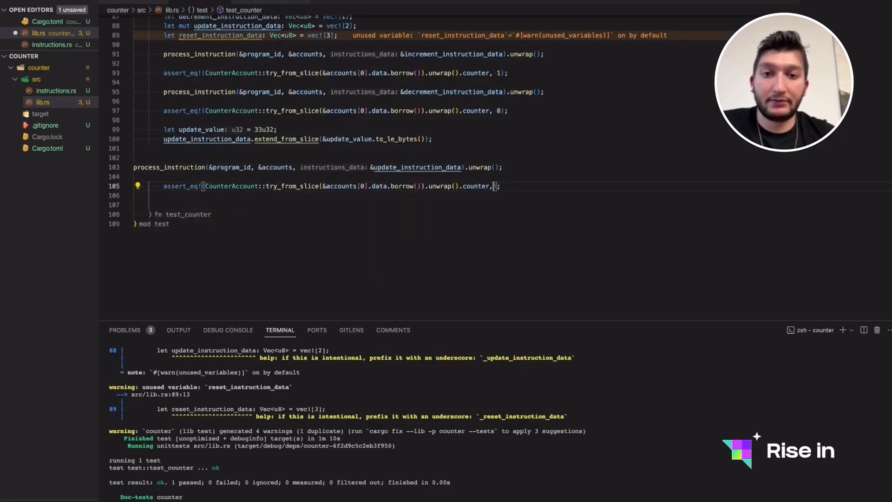
{"action": "type", "text": "33"}
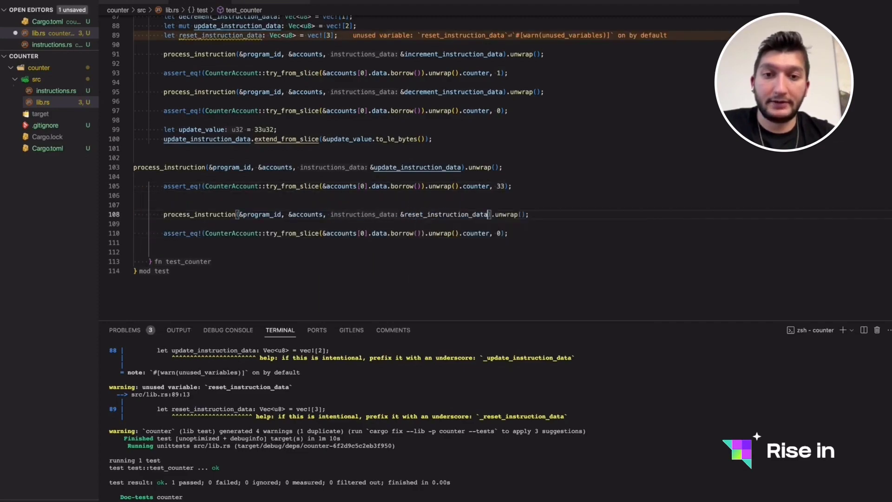
{"action": "double_click", "coordinate": [446, 214]}
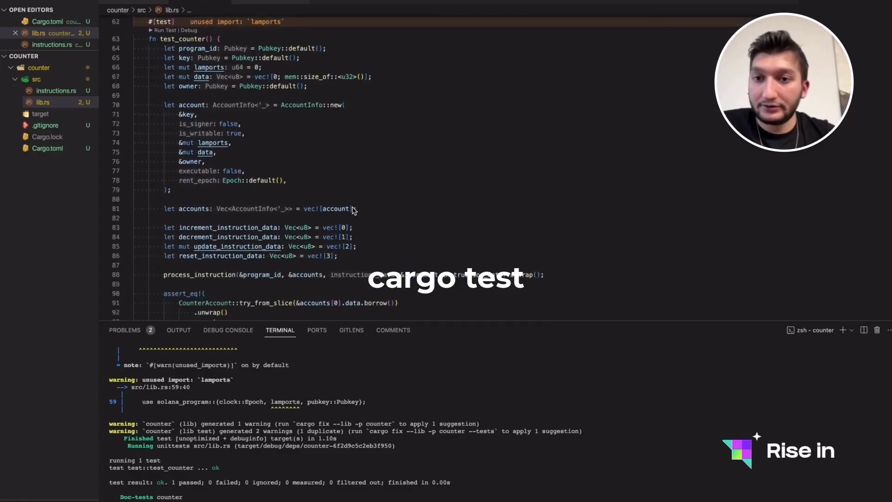
- Scroll through lib.rs reviewing the msg! line and test_counter after the cargo test re-run
{"action": "scroll", "scroll_direction": "down", "scroll_amount": 3}
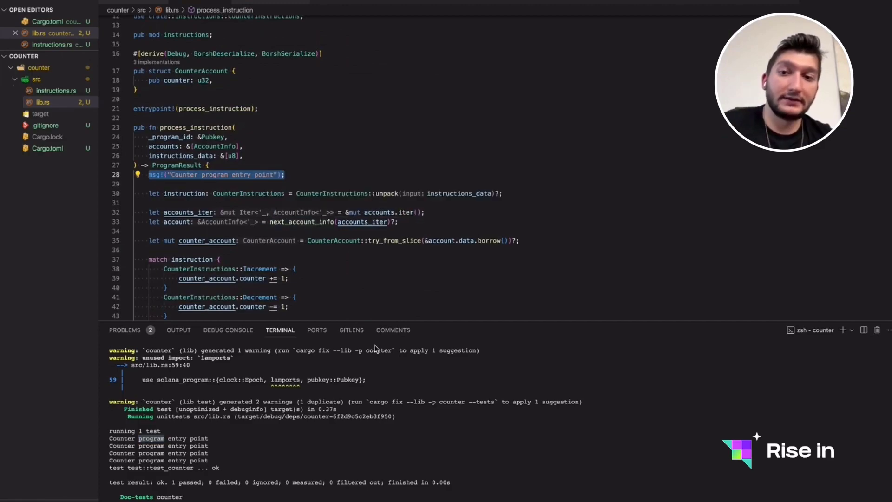
{"action": "scroll", "scroll_direction": "down", "scroll_amount": 3}
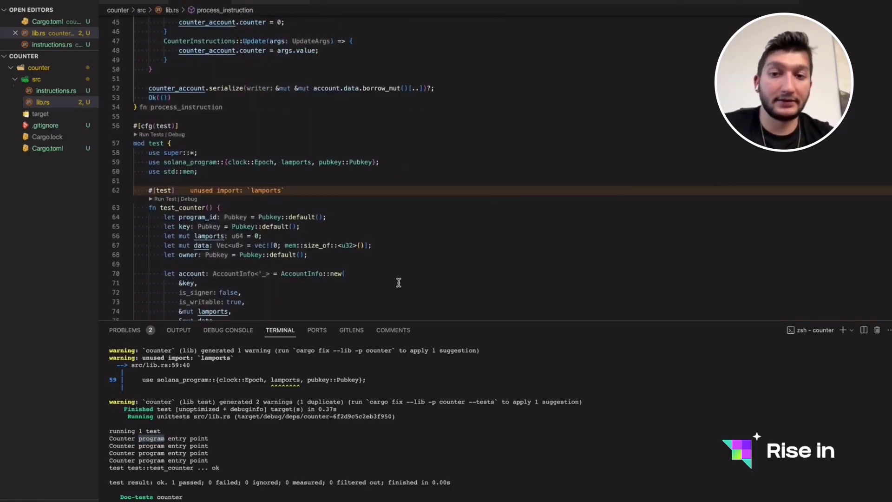
{"action": "scroll", "scroll_direction": "down", "scroll_amount": 3}
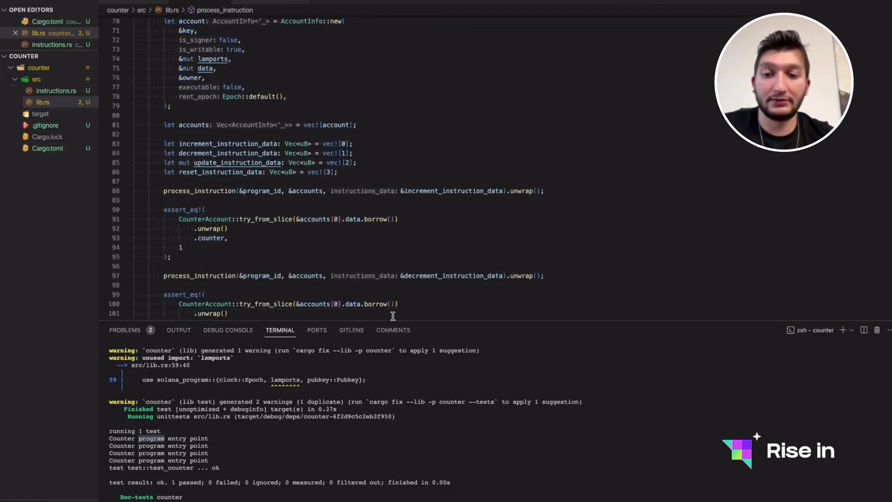